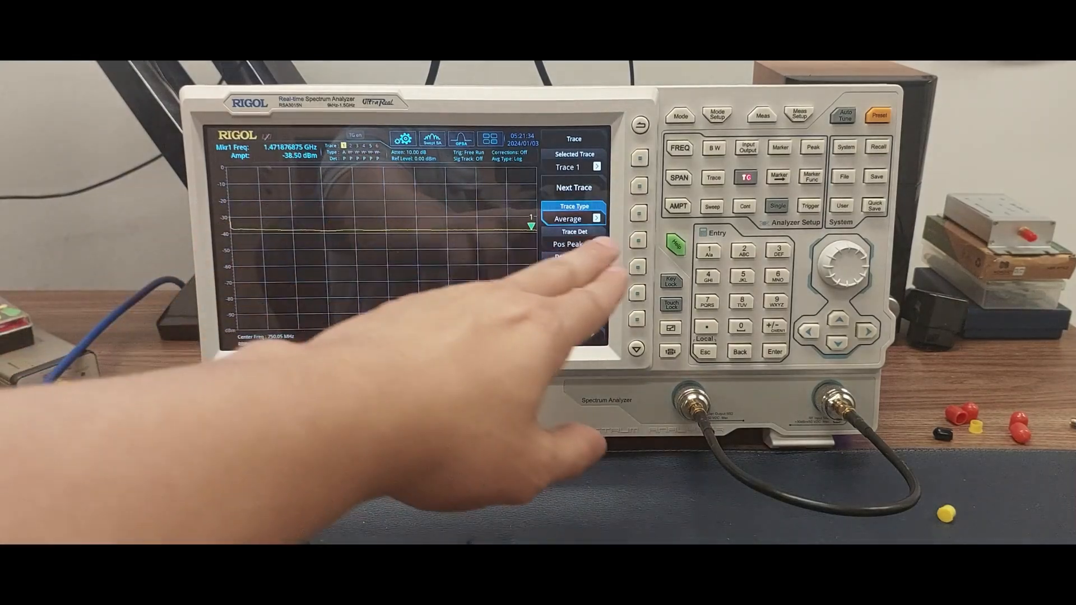
Switch trace 1 averaging to RMS type, keeping 10 averages
{"action": "left_click", "coordinate": [573, 206]}
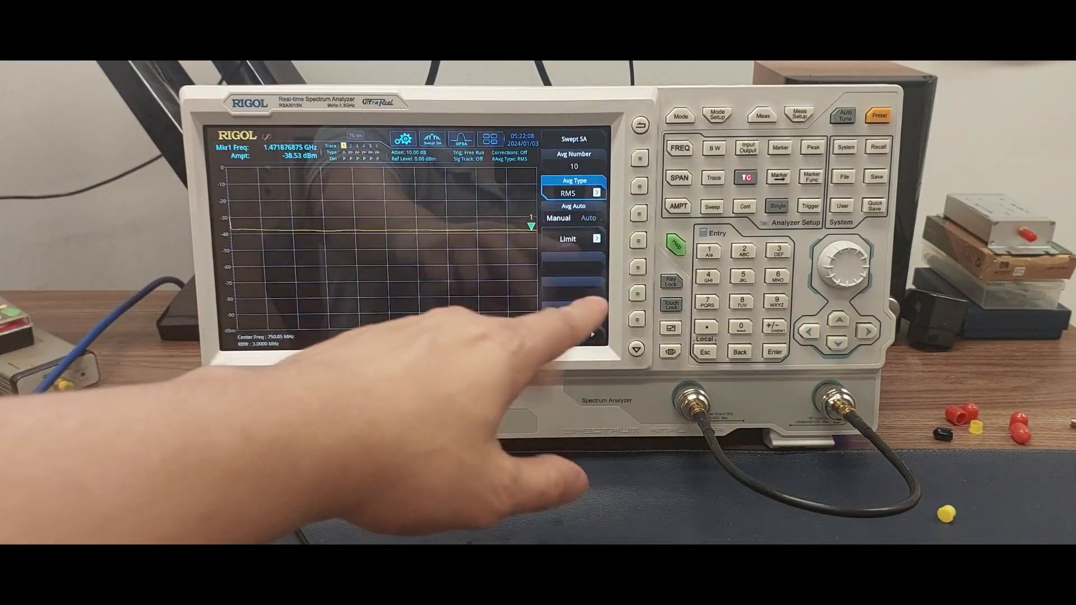
Show the Normalize menu: normalization off, reference value 10.00 dB
{"action": "left_click", "coordinate": [743, 178]}
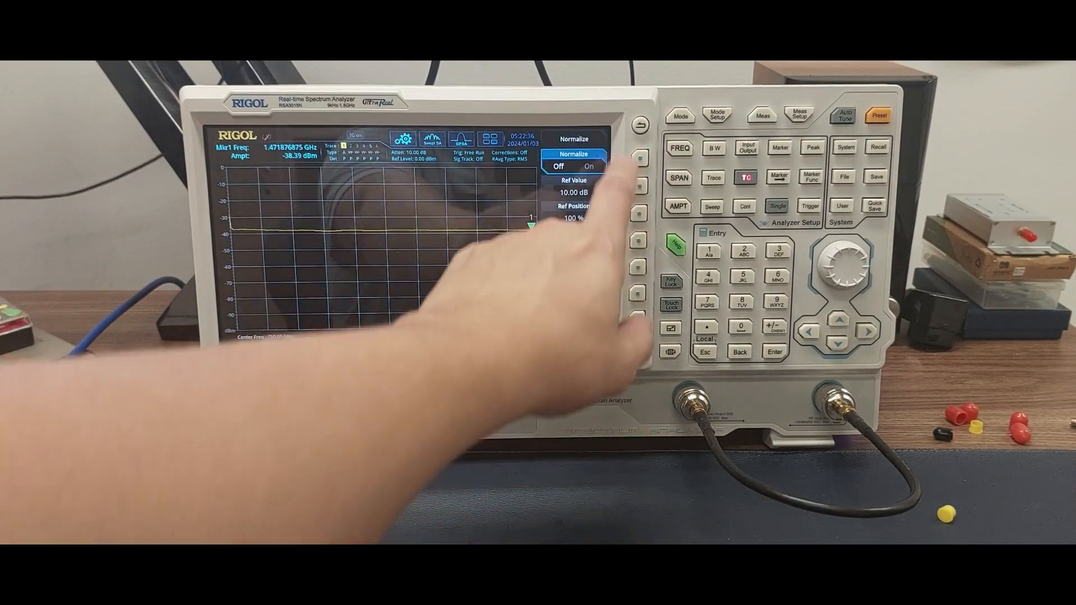
{"action": "left_click", "coordinate": [743, 177]}
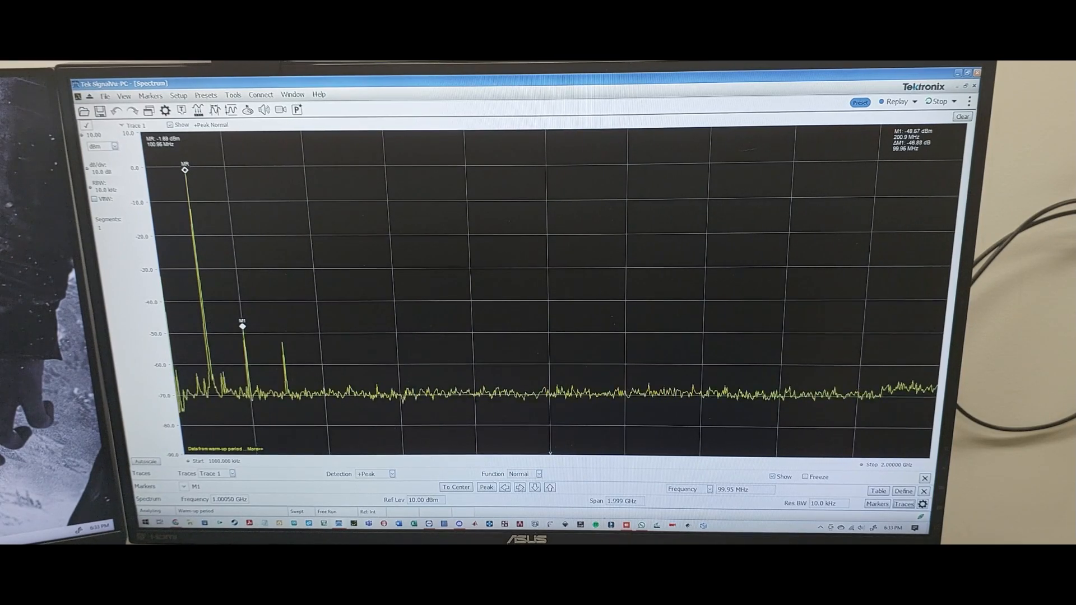
{"action": "left_click", "coordinate": [213, 474]}
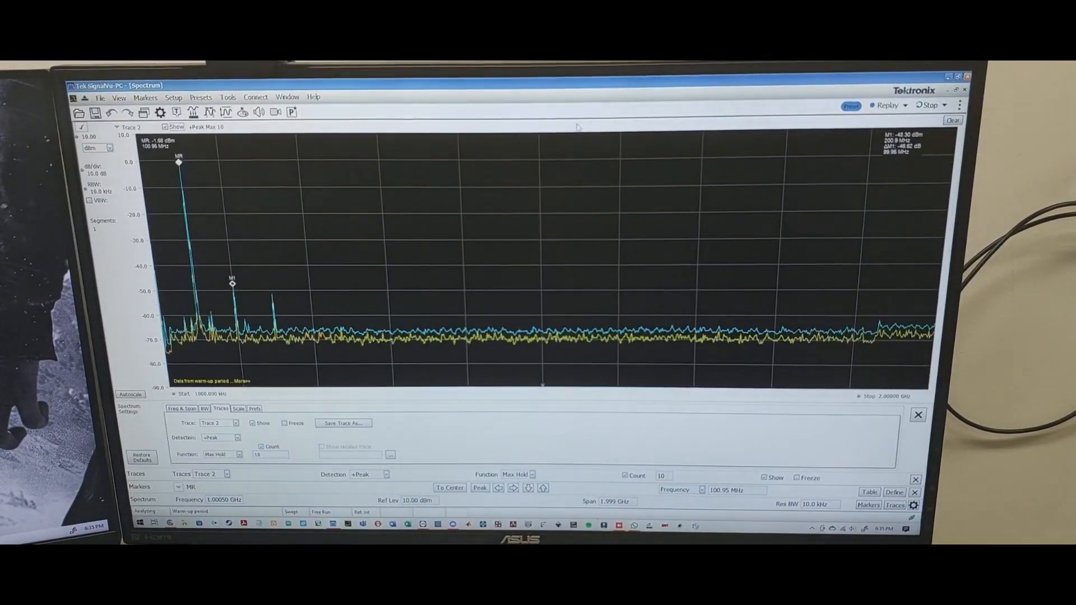
Dismiss the Spectrum Settings panel, leaving Trace 1 with +Peak detection and Normal function
{"action": "left_click", "coordinate": [918, 415]}
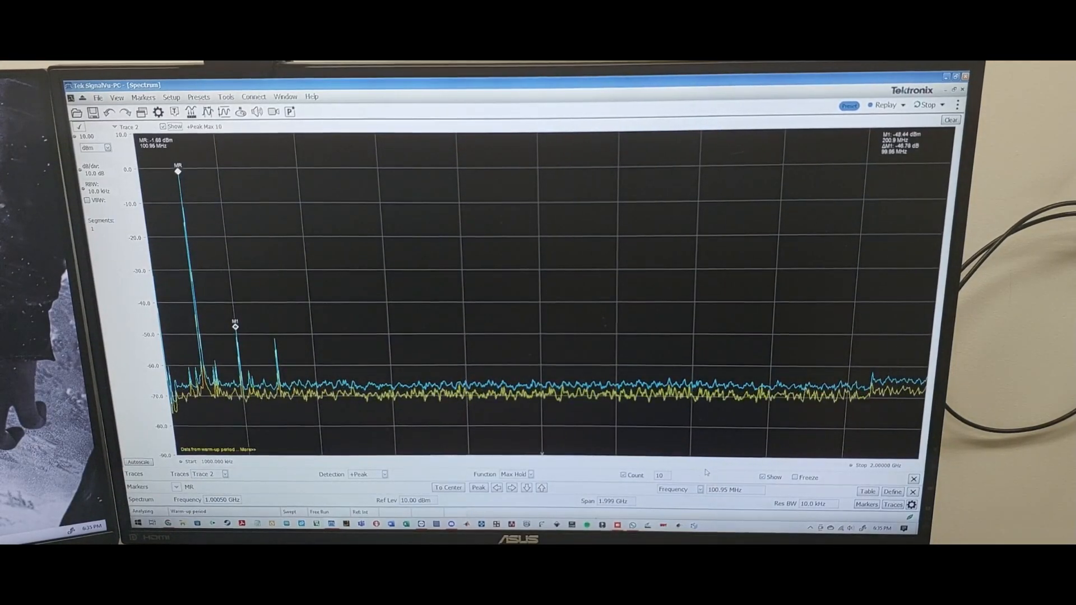
{"action": "left_click", "coordinate": [164, 126]}
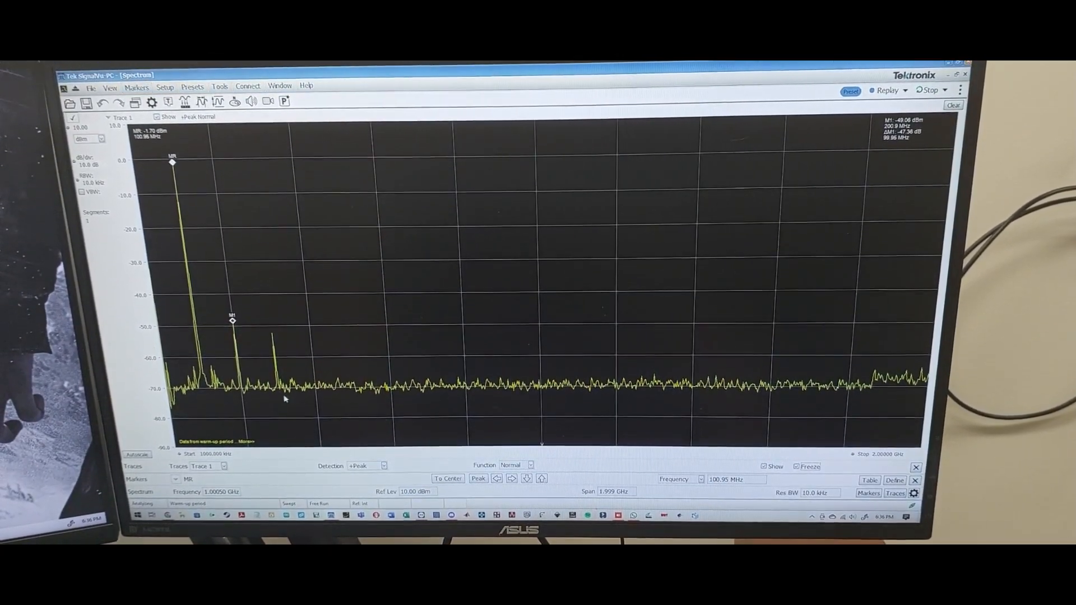
Select Trace 2 in the Traces bar and give it the Max Hold function
{"action": "left_click", "coordinate": [224, 467]}
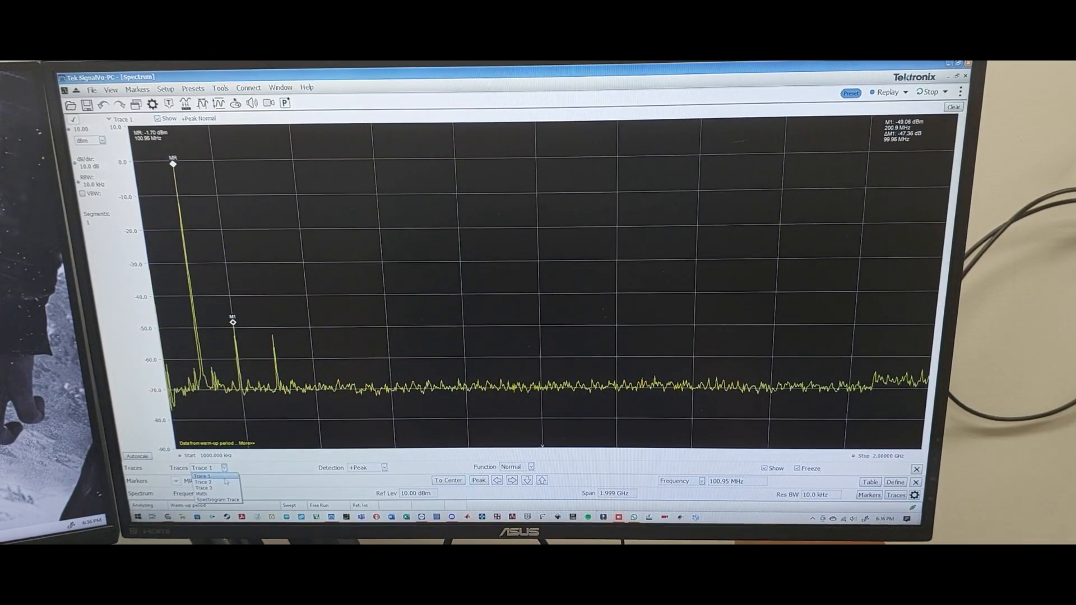
{"action": "left_click", "coordinate": [531, 468]}
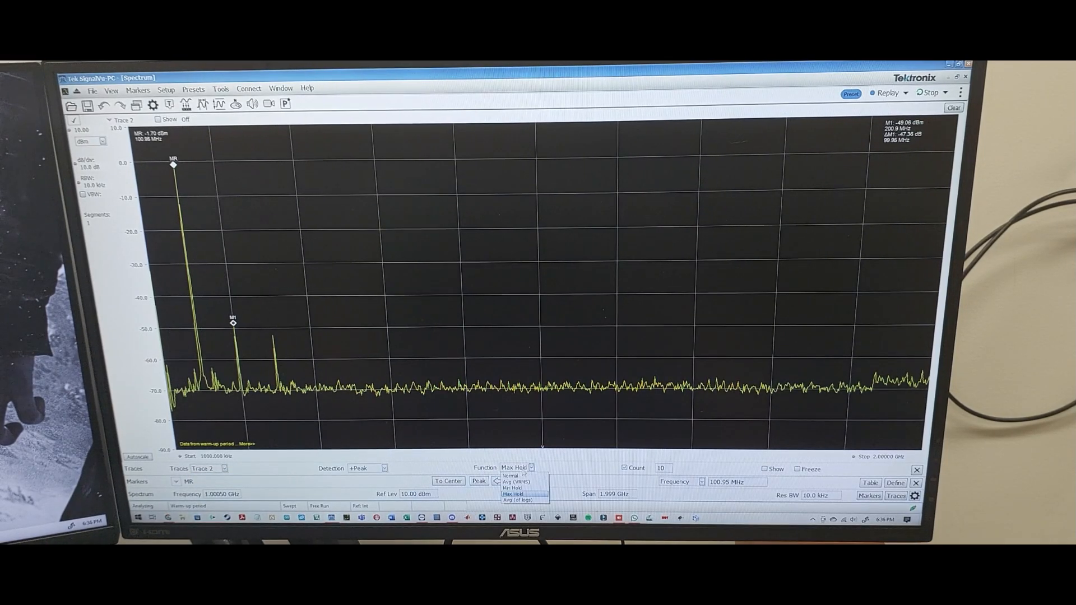
{"action": "left_click", "coordinate": [511, 477]}
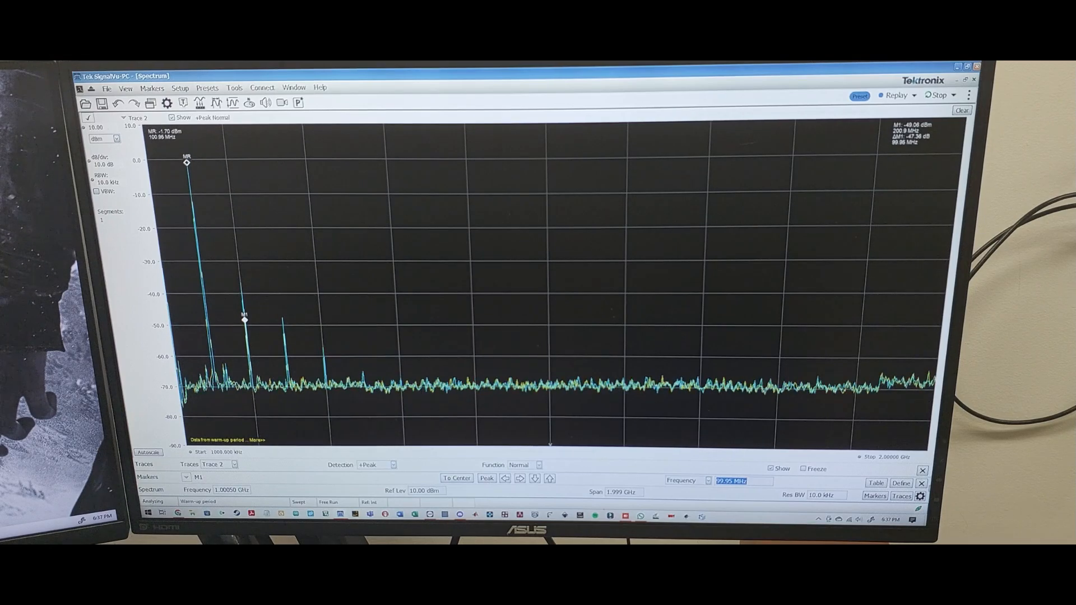
Jump M1 right to the 200.9 MHz harmonic and show Define Markers
{"action": "left_click", "coordinate": [900, 483]}
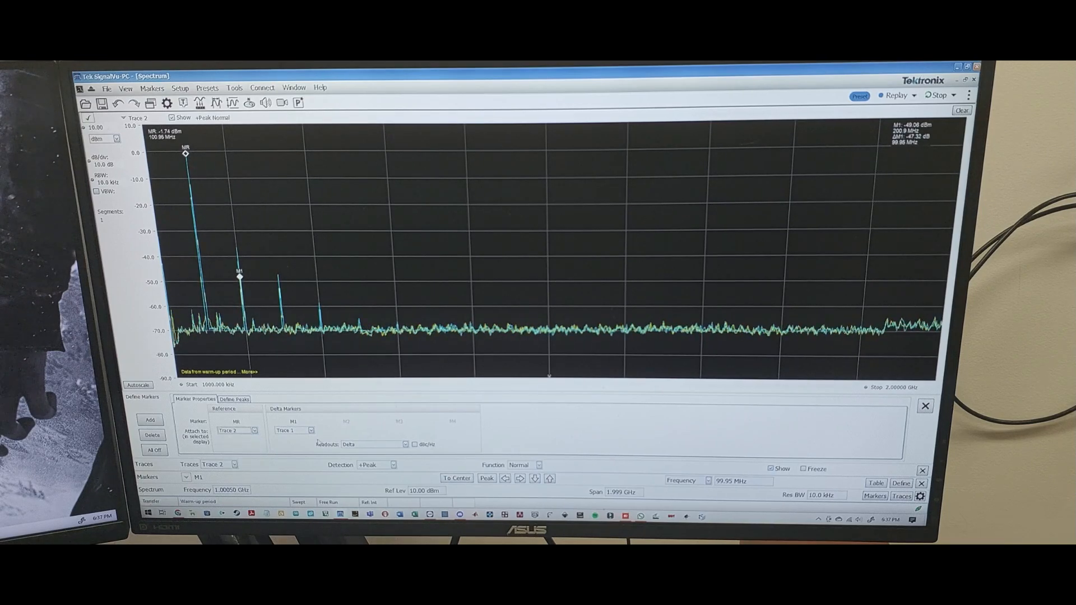
{"action": "left_click", "coordinate": [924, 406]}
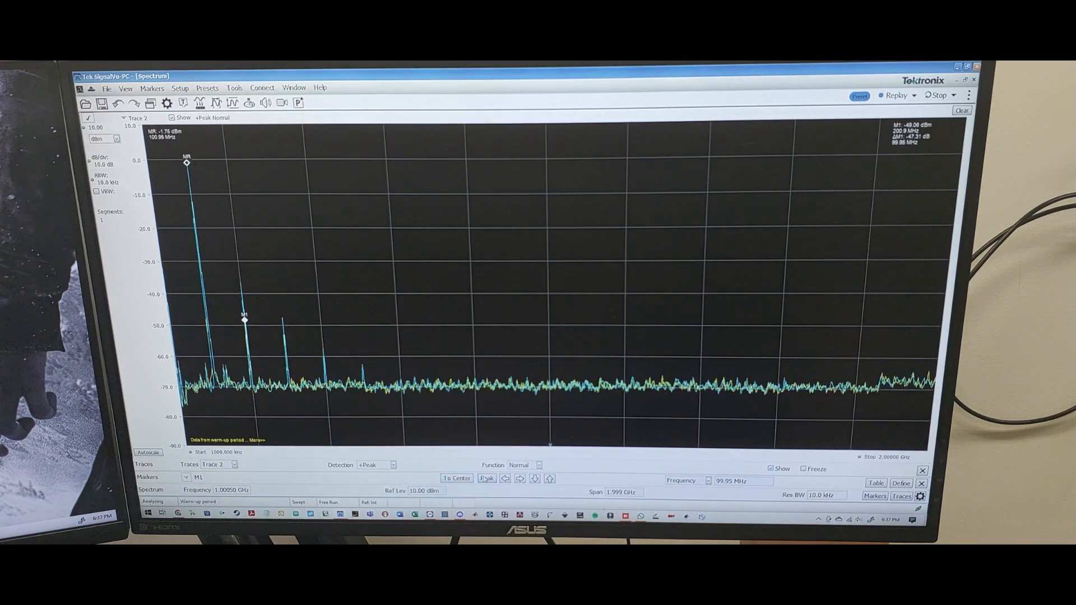
{"action": "left_click", "coordinate": [520, 478]}
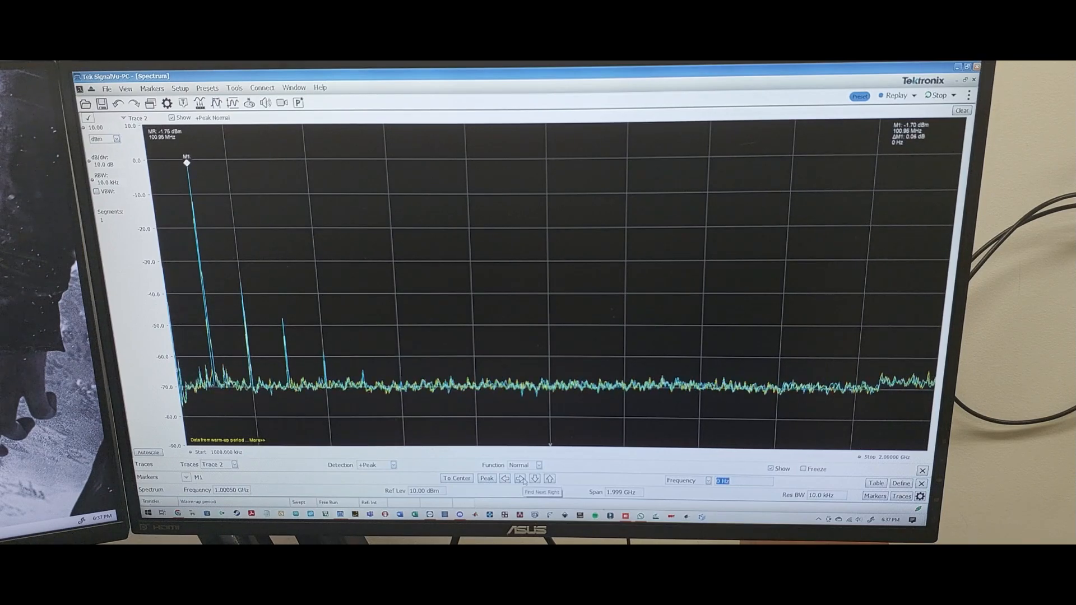
{"action": "left_click", "coordinate": [520, 478]}
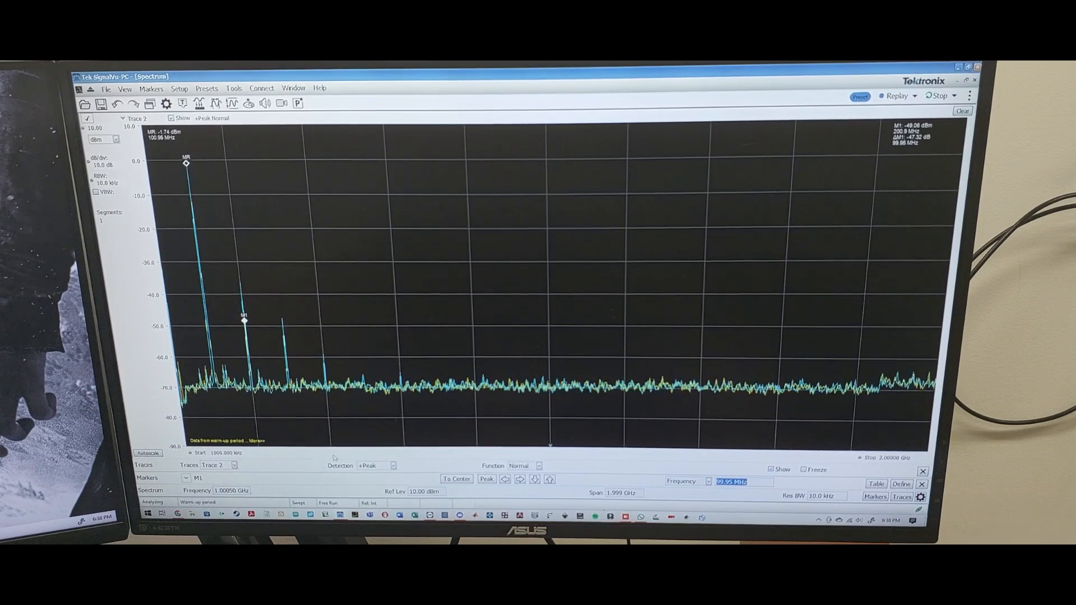
{"action": "left_click", "coordinate": [901, 497]}
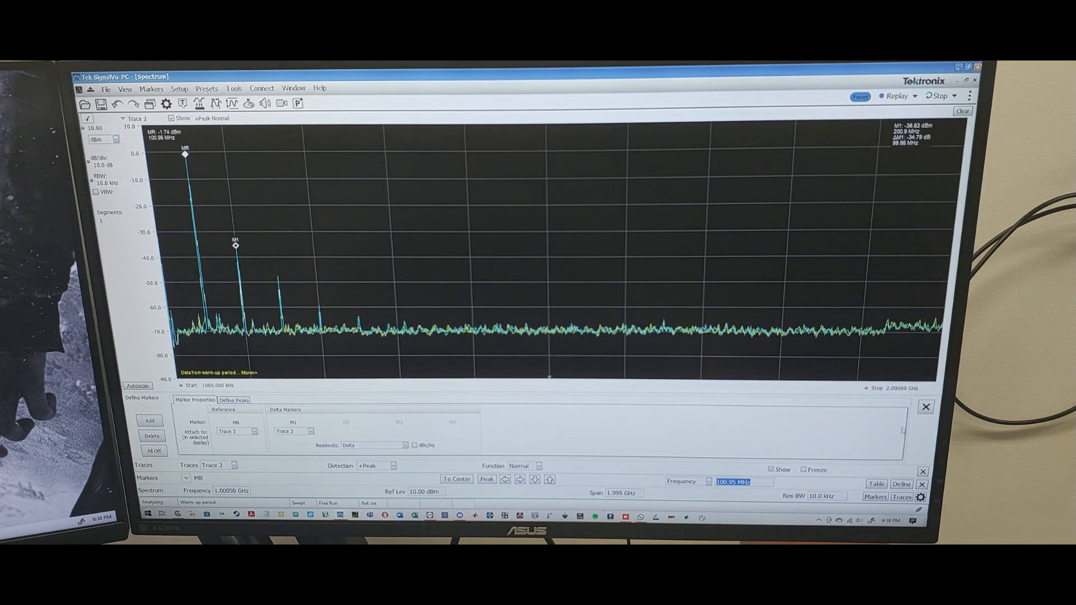
Set marker readouts to Delta with MR as the reference marker
{"action": "left_click", "coordinate": [926, 407]}
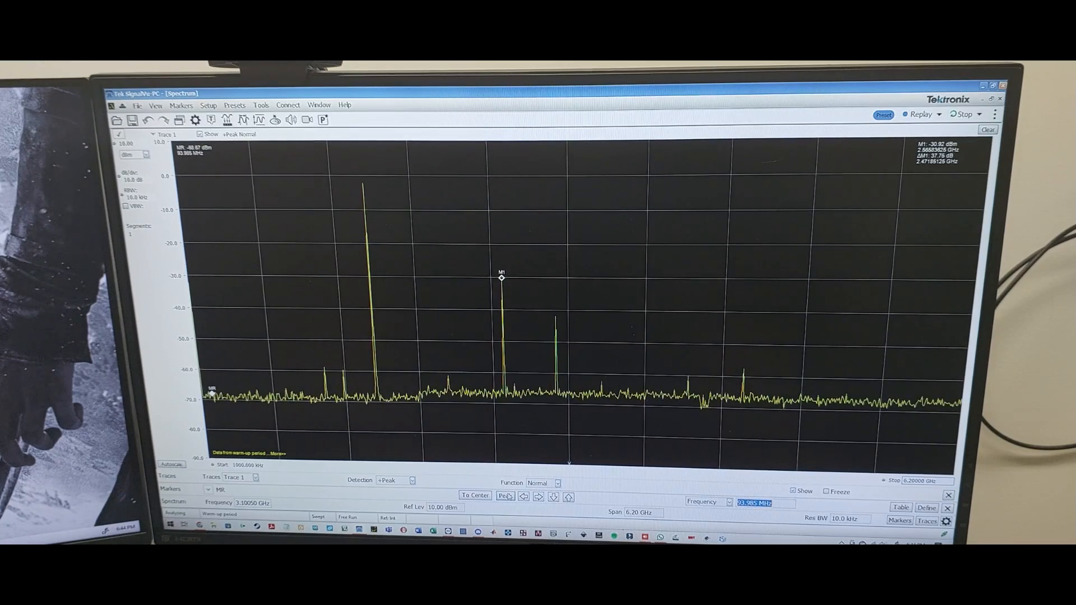
Peak MR onto the strongest tone near 1.497 GHz at −2.30 dBm
{"action": "left_click", "coordinate": [505, 496]}
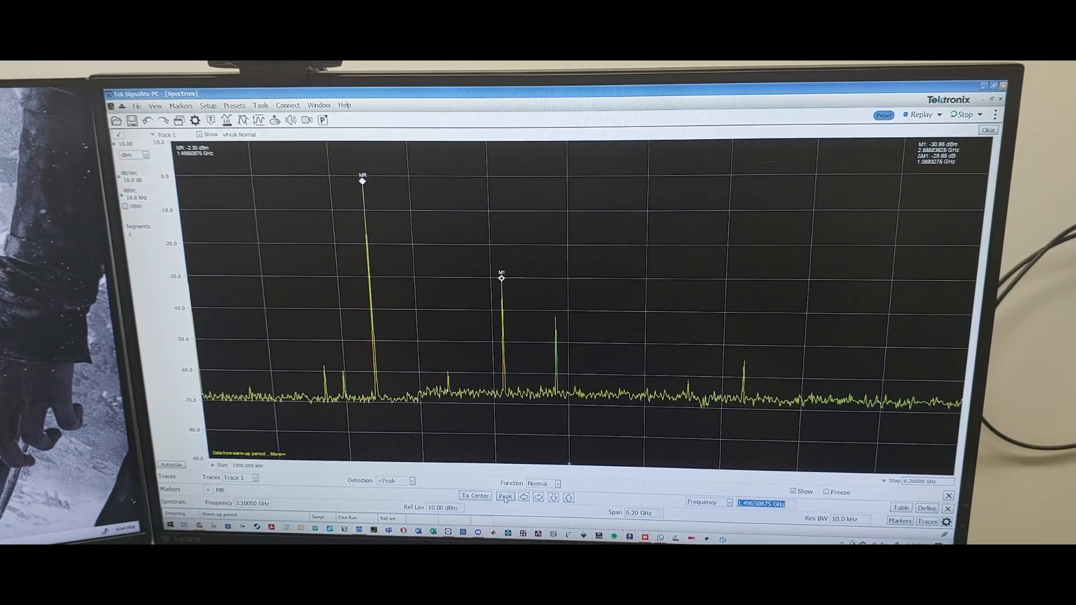